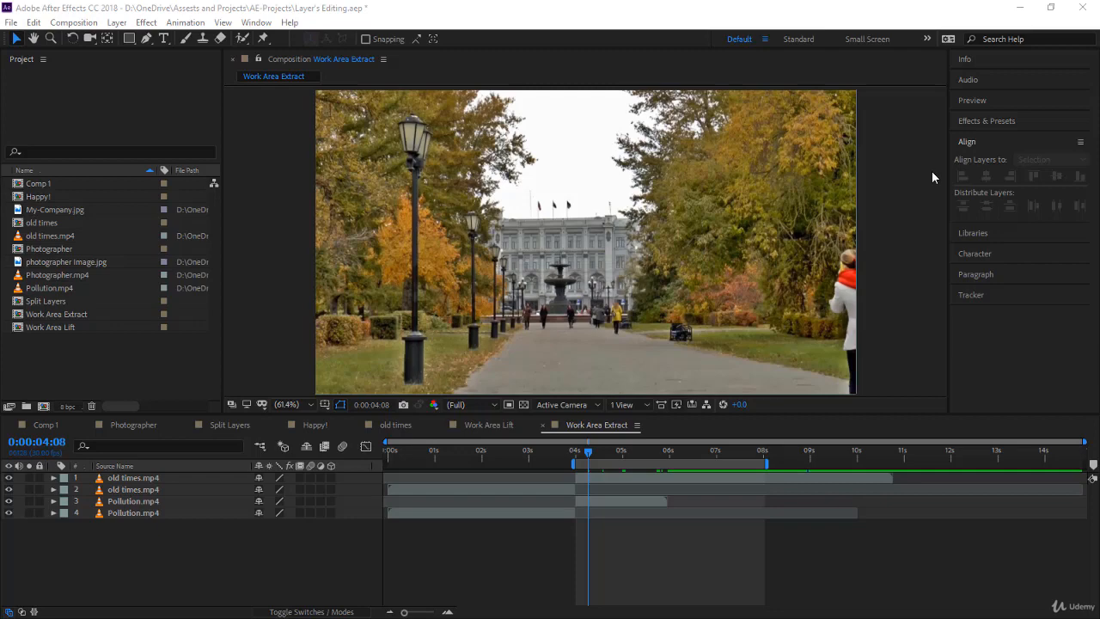
Select My-Company.jpg, old times.mp4, photographer Image.jpg, Photographer.mp4 and Pollution.mp4 in the Project panel
{"action": "left_click", "coordinate": [54, 210]}
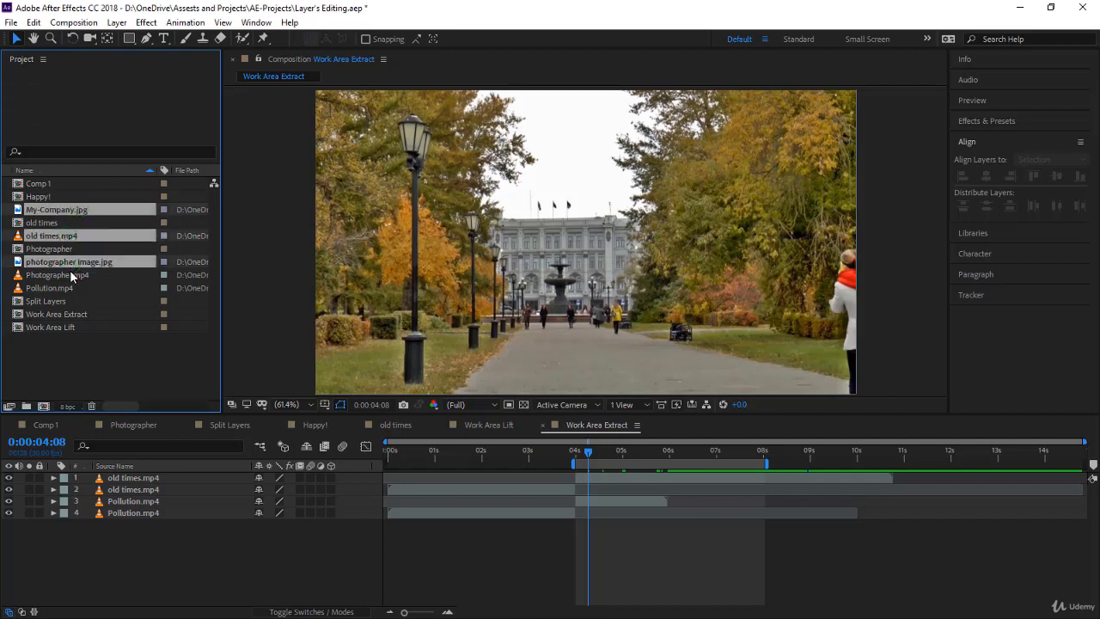
{"action": "double_click", "coordinate": [49, 209]}
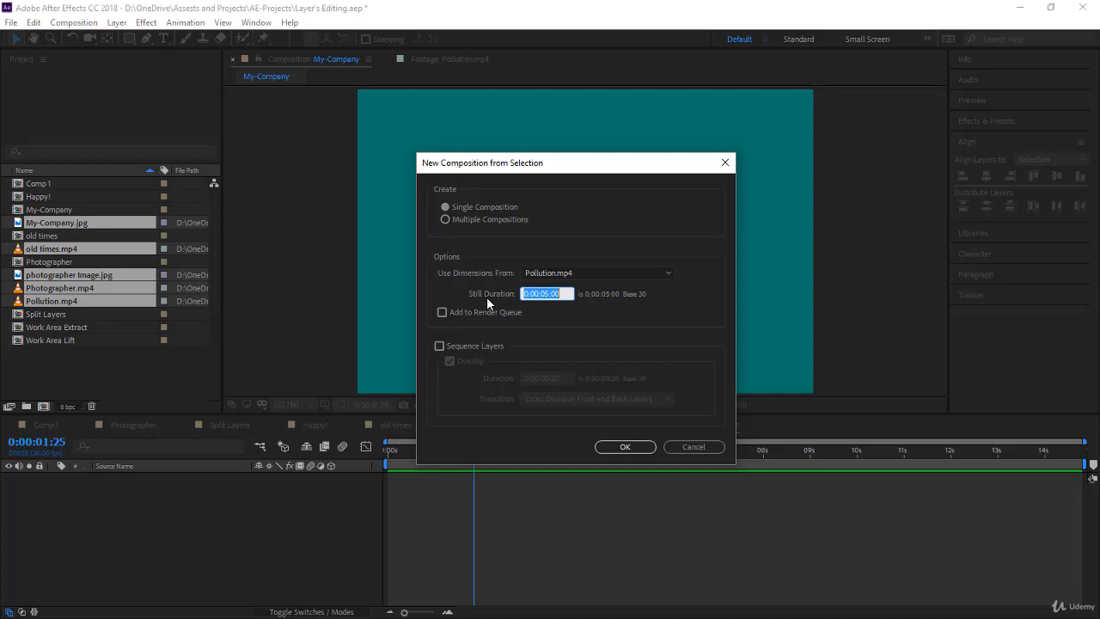
{"action": "mouse_move", "coordinate": [575, 284]}
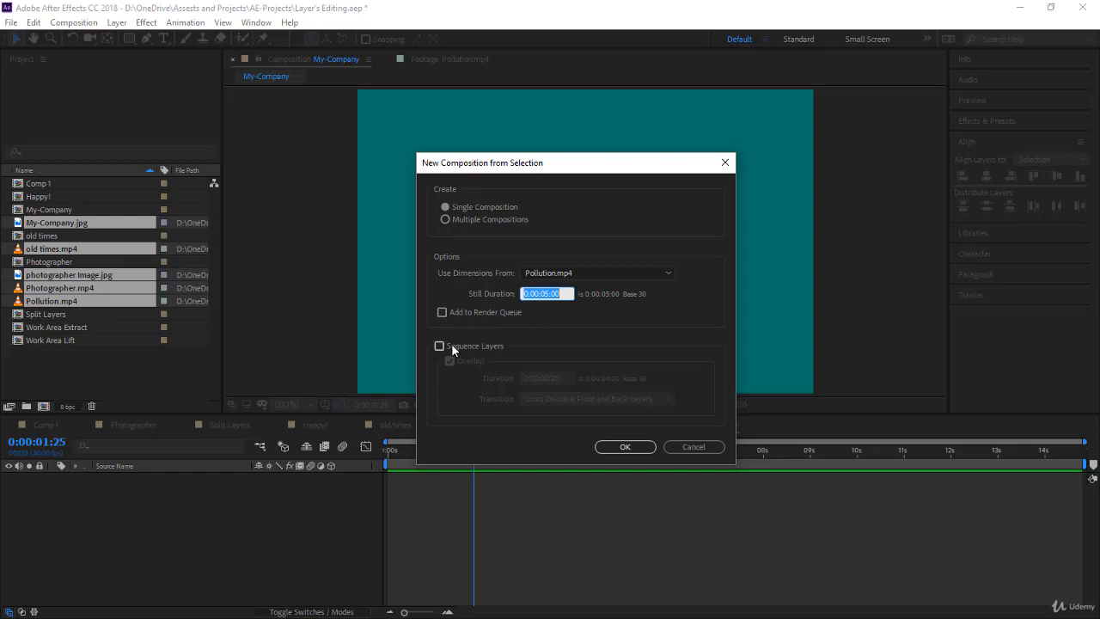
Create a single composition sized from Pollution.mp4 with 5:00 still duration
{"action": "left_click", "coordinate": [625, 446]}
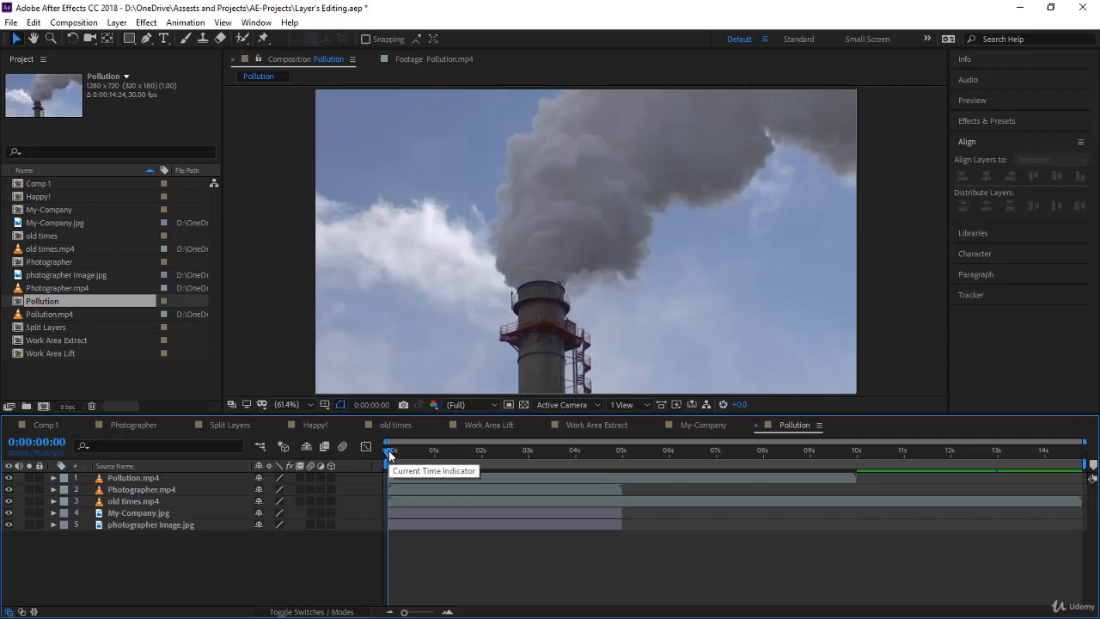
{"action": "mouse_move", "coordinate": [361, 472]}
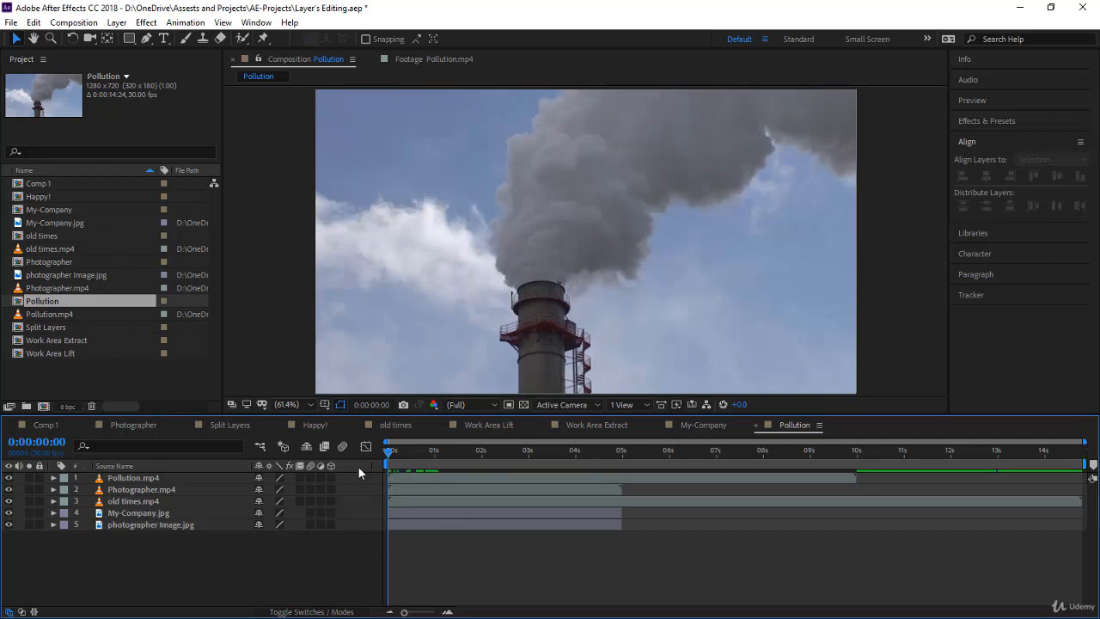
Trim the out points of all five Pollution layers to 3 seconds
{"action": "left_click", "coordinate": [389, 449]}
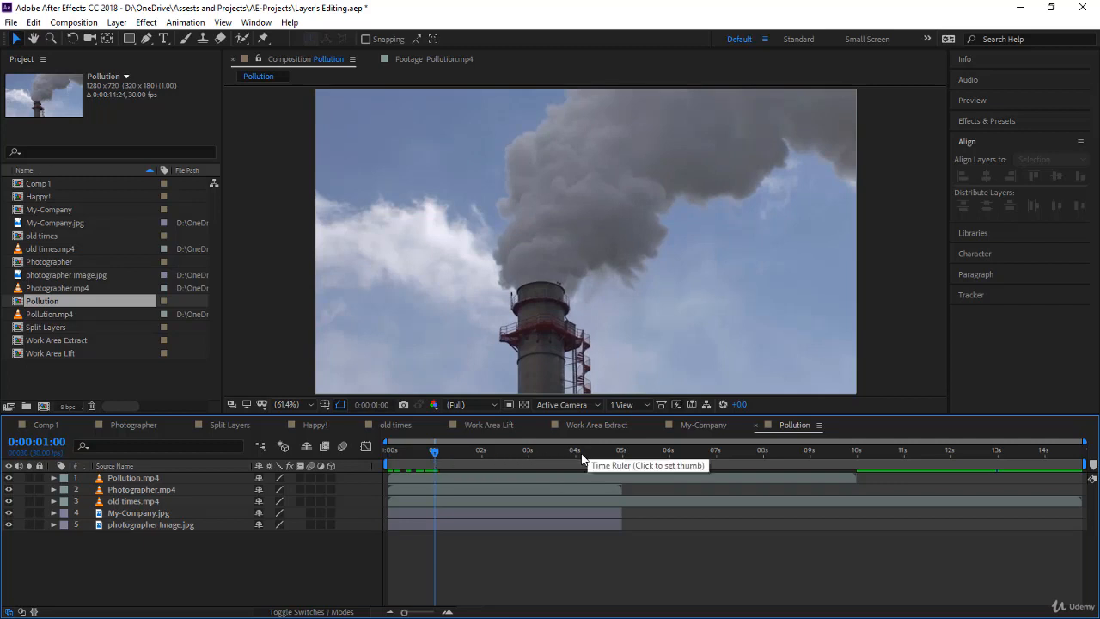
{"action": "mouse_move", "coordinate": [441, 471]}
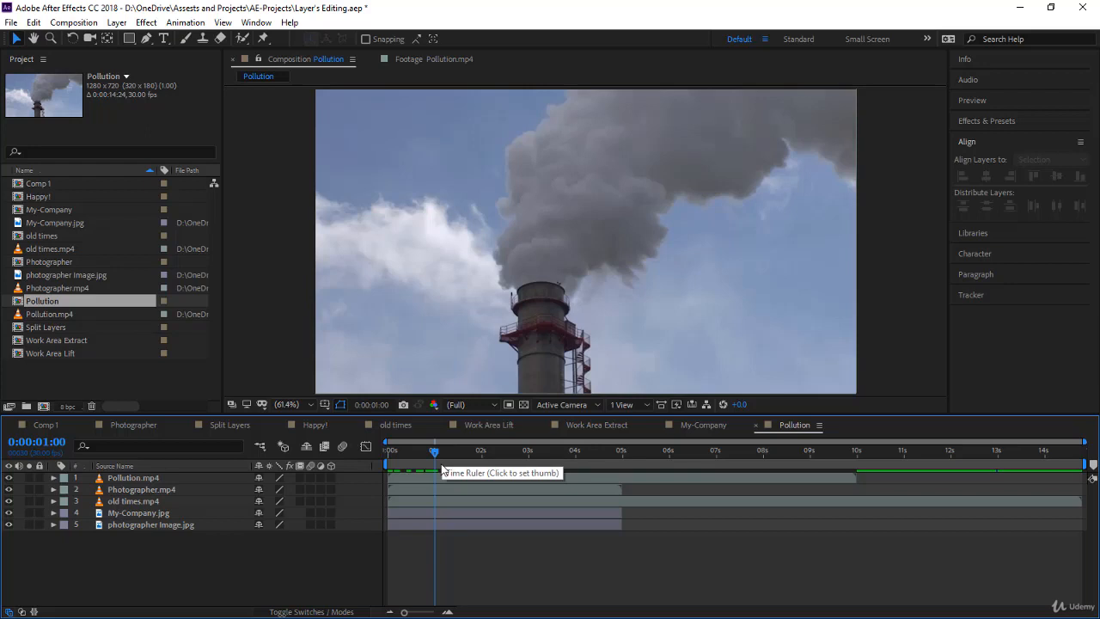
{"action": "mouse_move", "coordinate": [436, 455]}
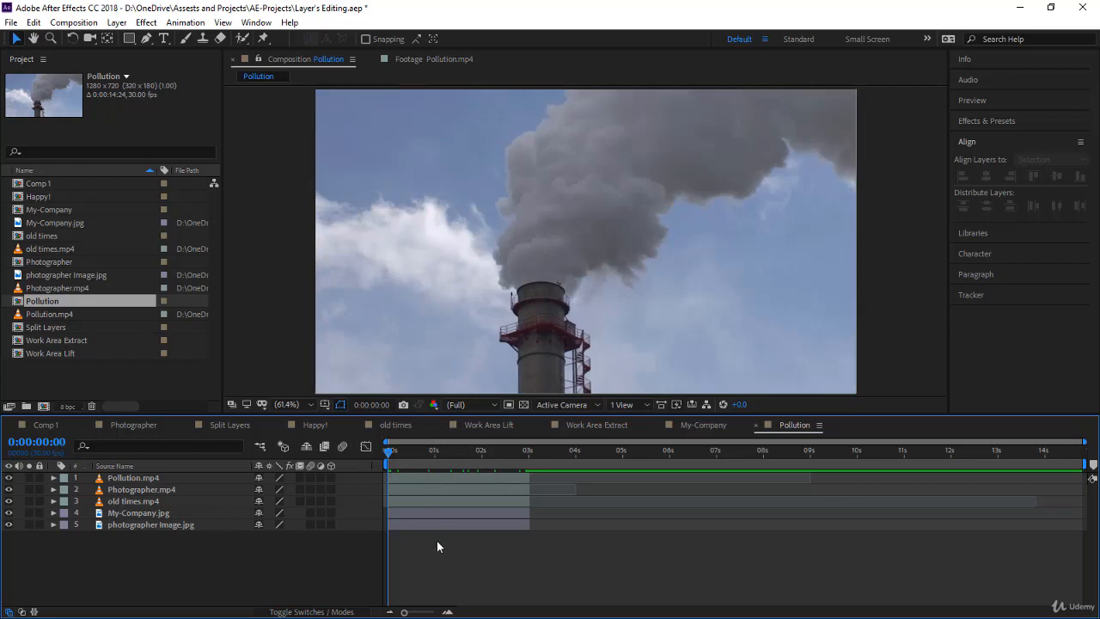
{"action": "mouse_move", "coordinate": [166, 489]}
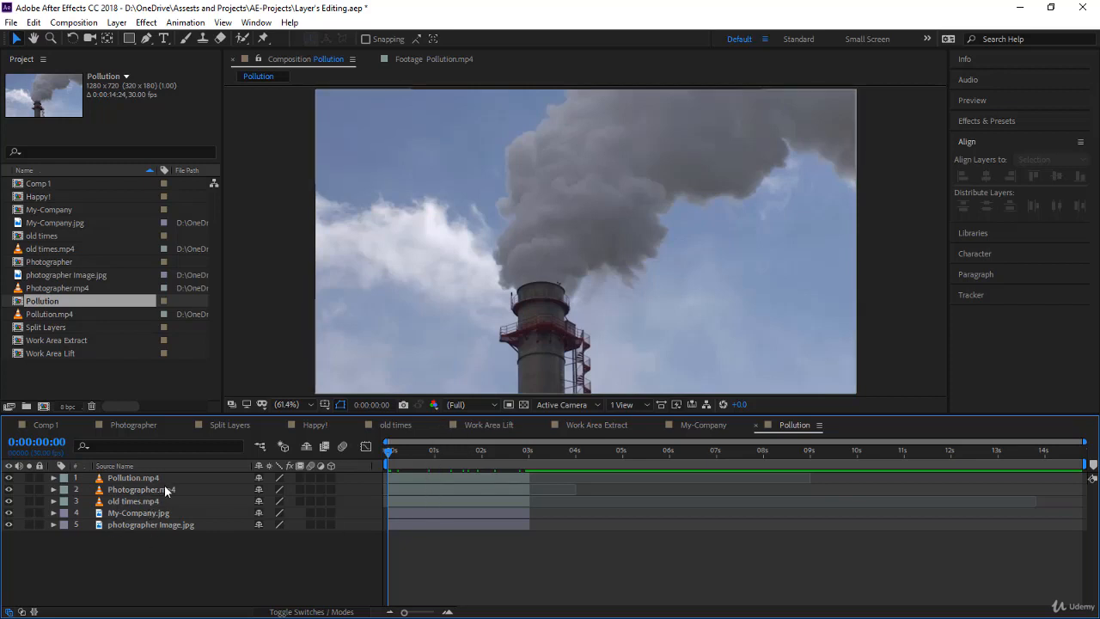
Select all five layers and sequence them with overlapping cross-dissolve transitions
{"action": "left_click", "coordinate": [133, 476]}
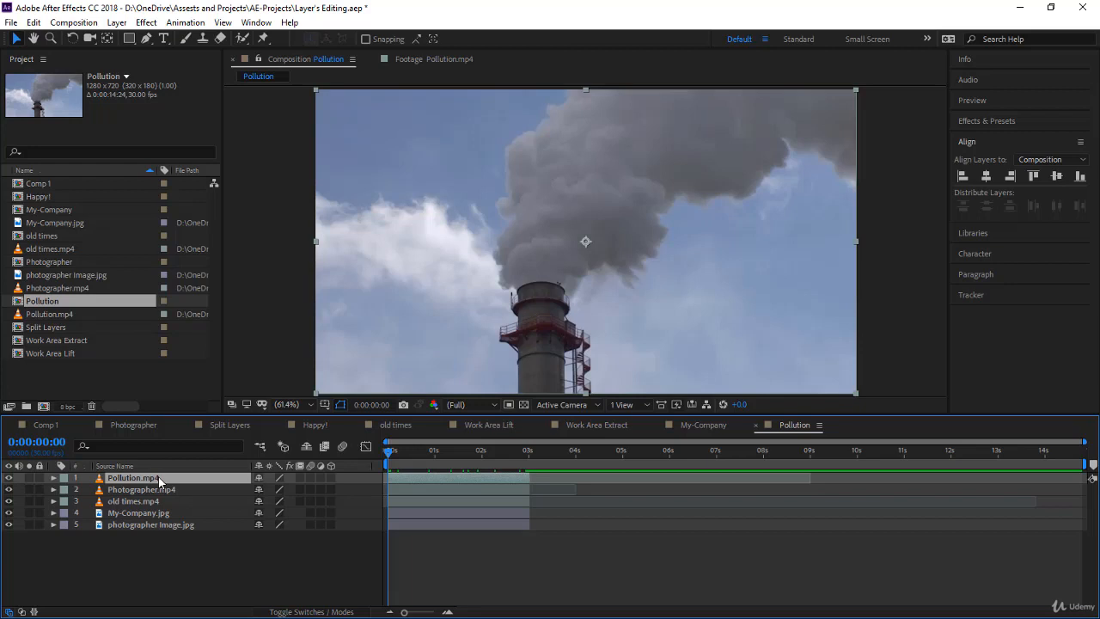
{"action": "left_click", "coordinate": [142, 489]}
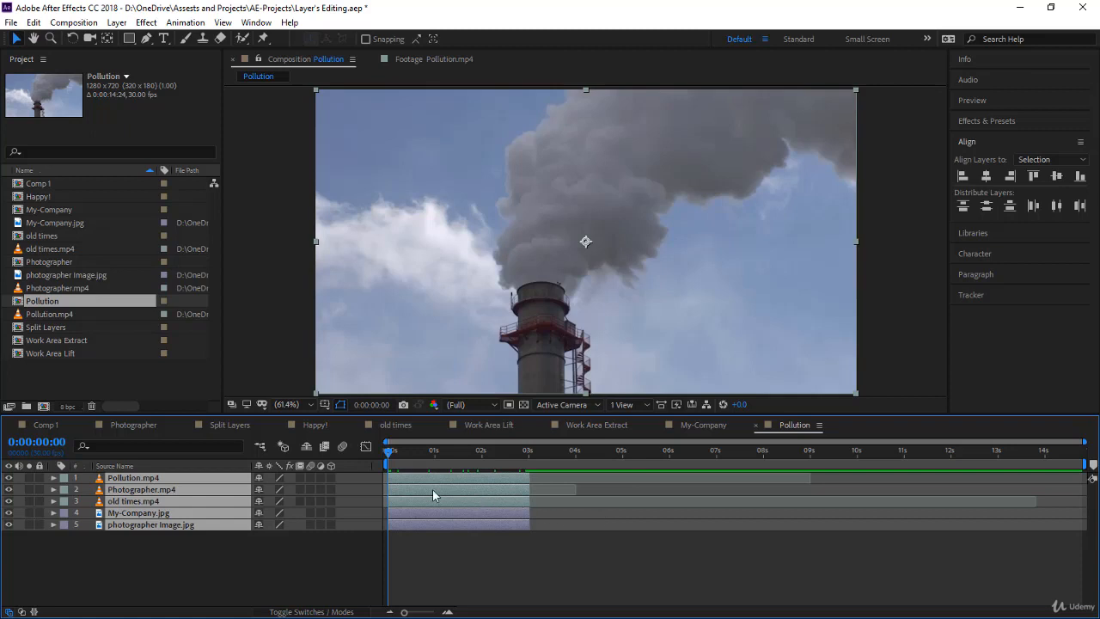
{"action": "mouse_move", "coordinate": [440, 494]}
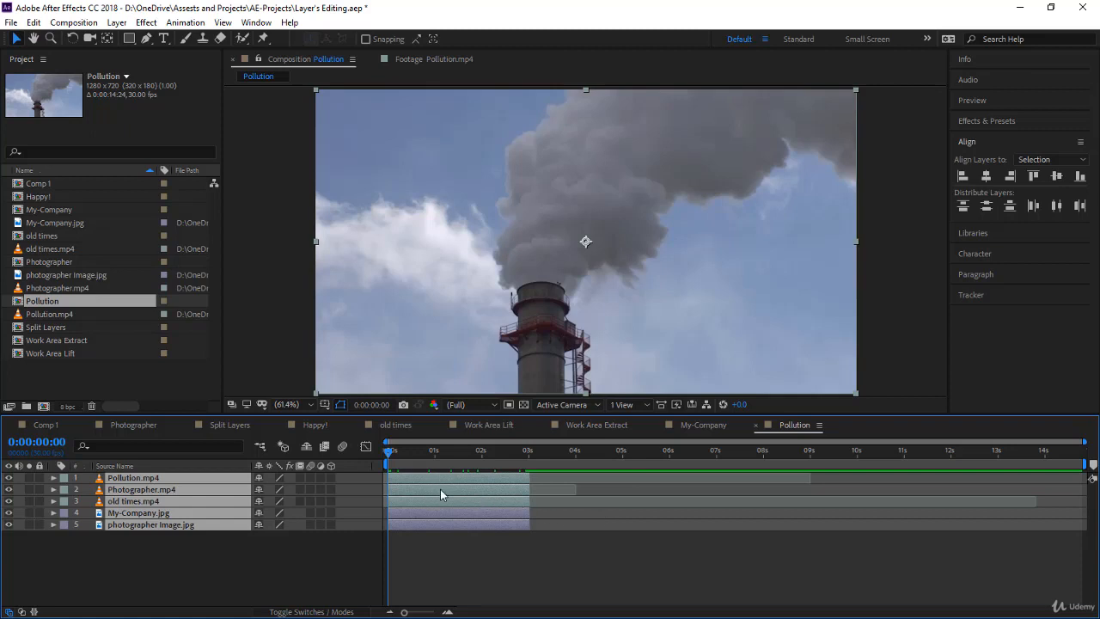
{"action": "right_click", "coordinate": [584, 241]}
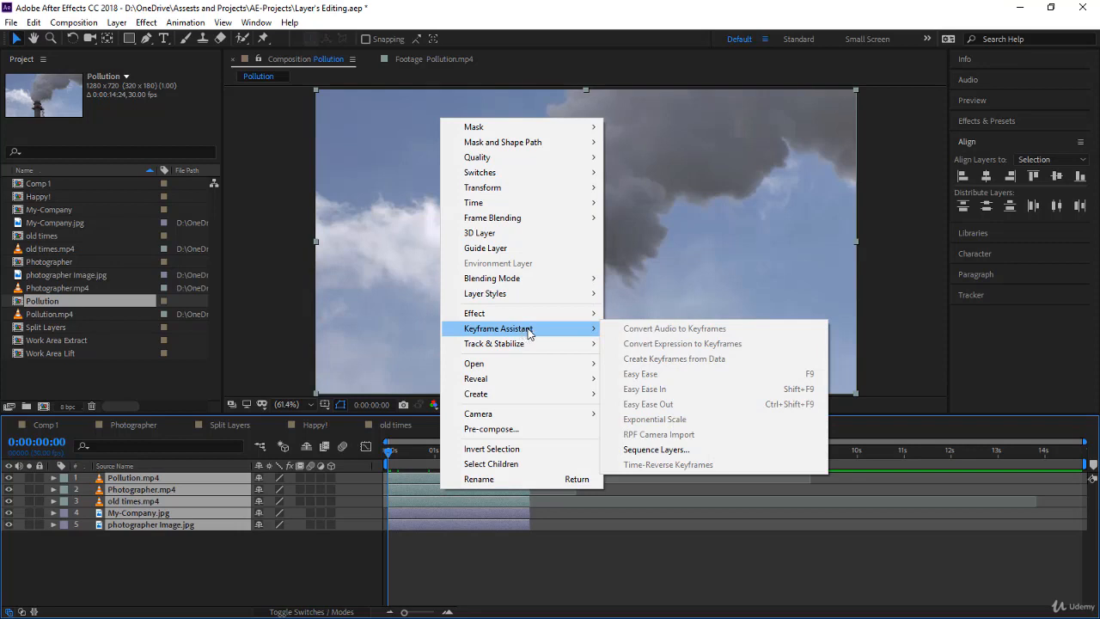
{"action": "mouse_move", "coordinate": [655, 450]}
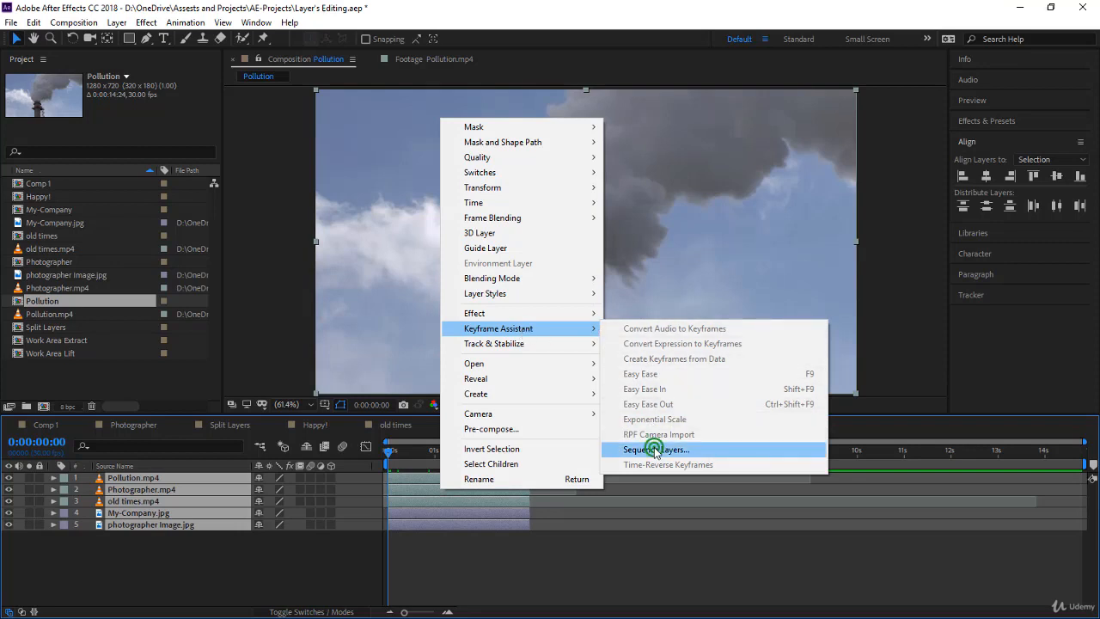
{"action": "left_click", "coordinate": [655, 449]}
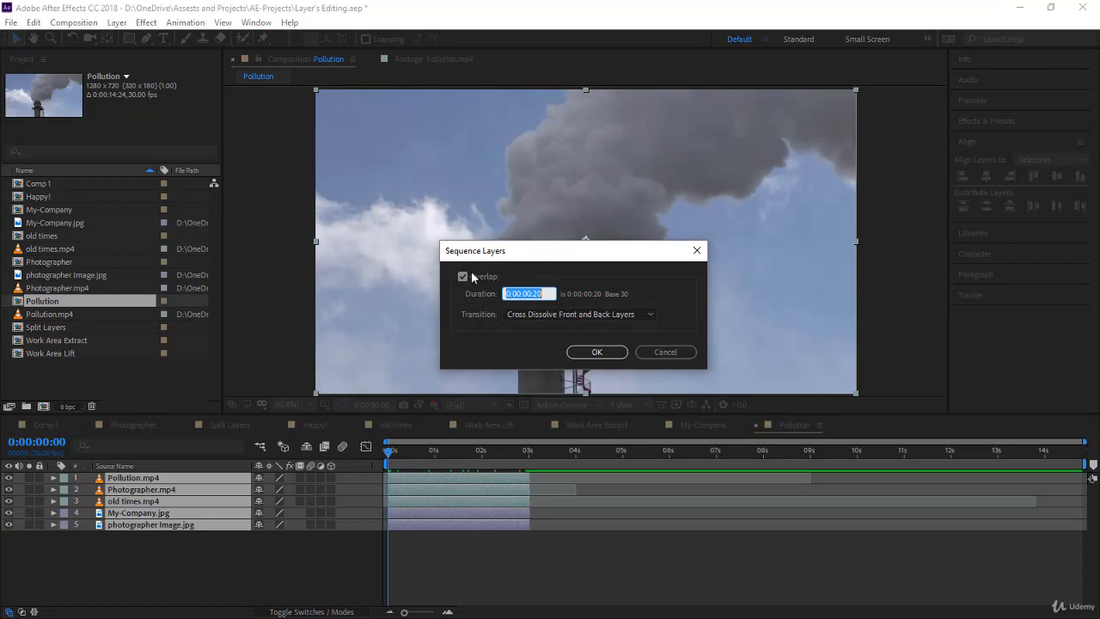
{"action": "left_click", "coordinate": [463, 276]}
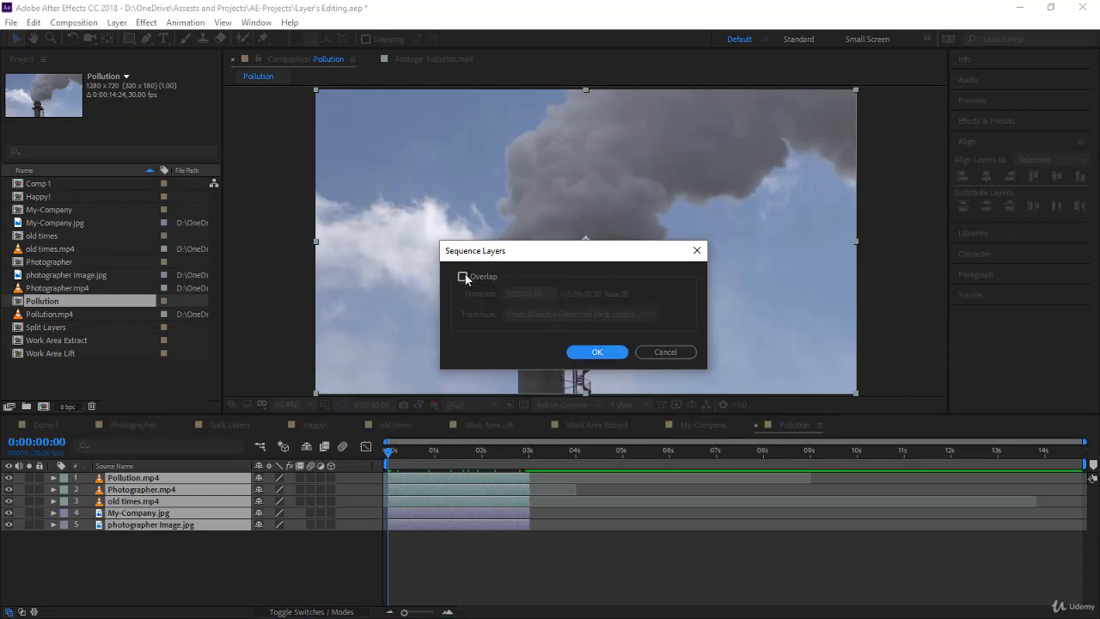
{"action": "left_click", "coordinate": [463, 276]}
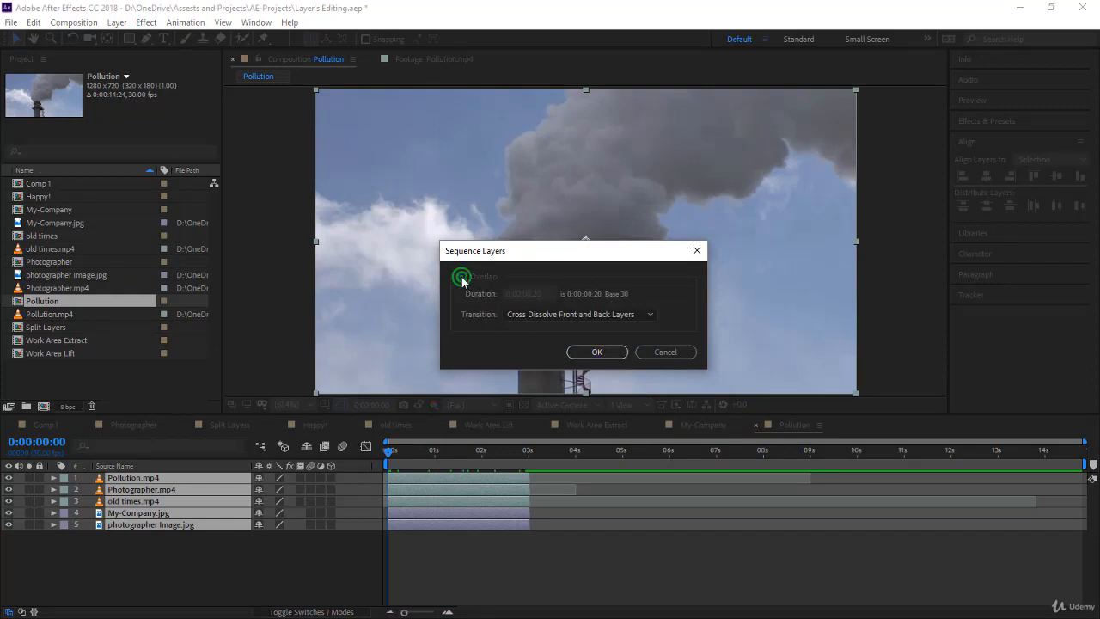
{"action": "left_click", "coordinate": [597, 352]}
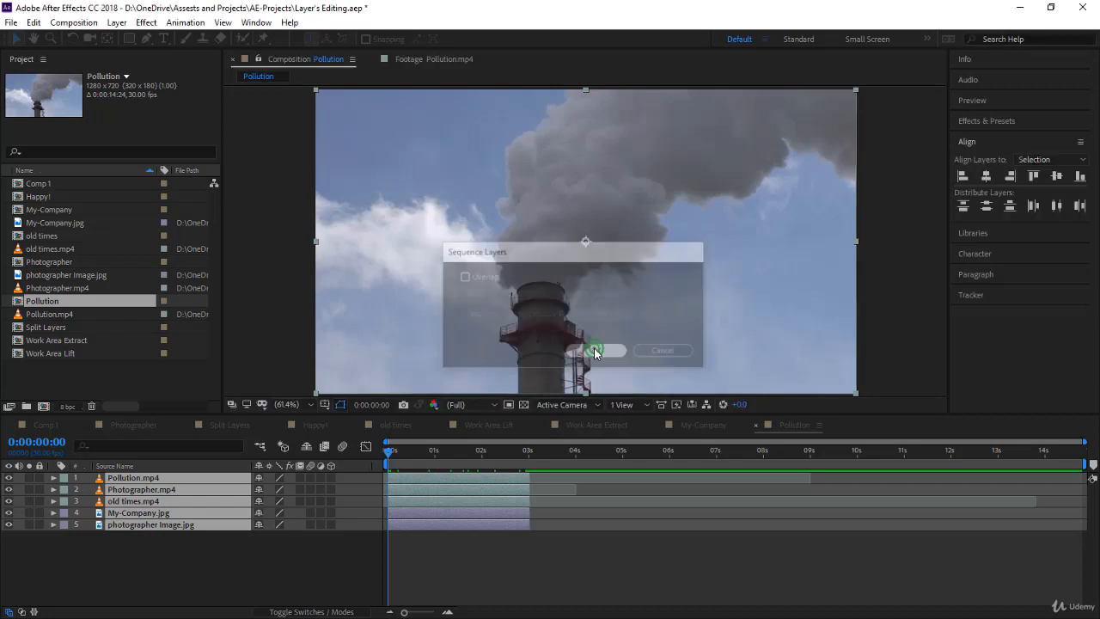
{"action": "left_click", "coordinate": [602, 349]}
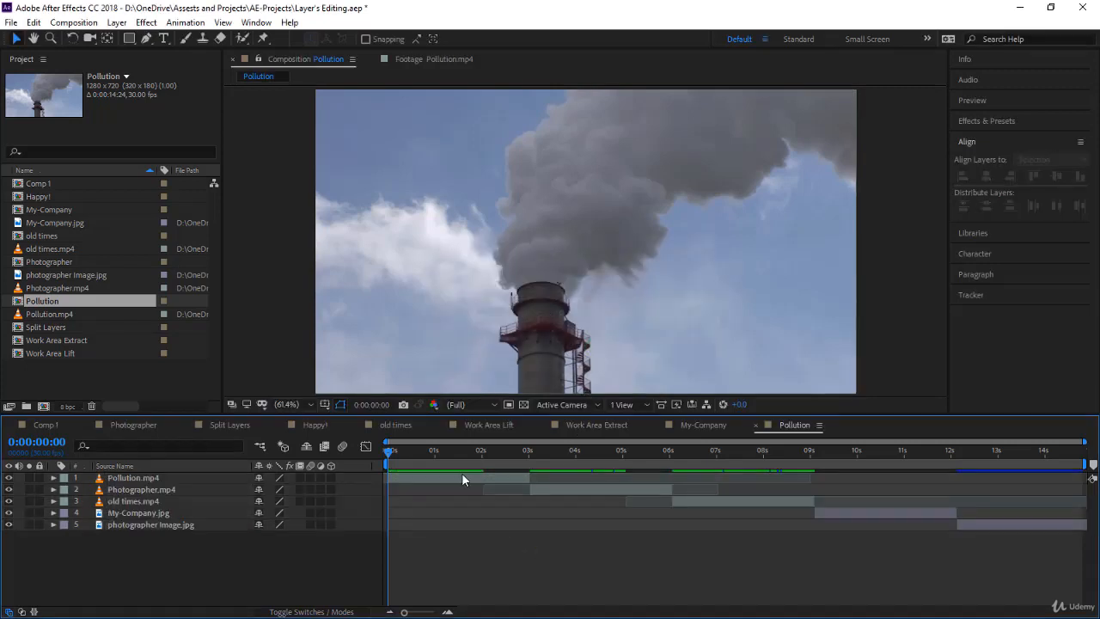
Play the Pollution composition and stop it to check layer timing
{"action": "left_click", "coordinate": [411, 449]}
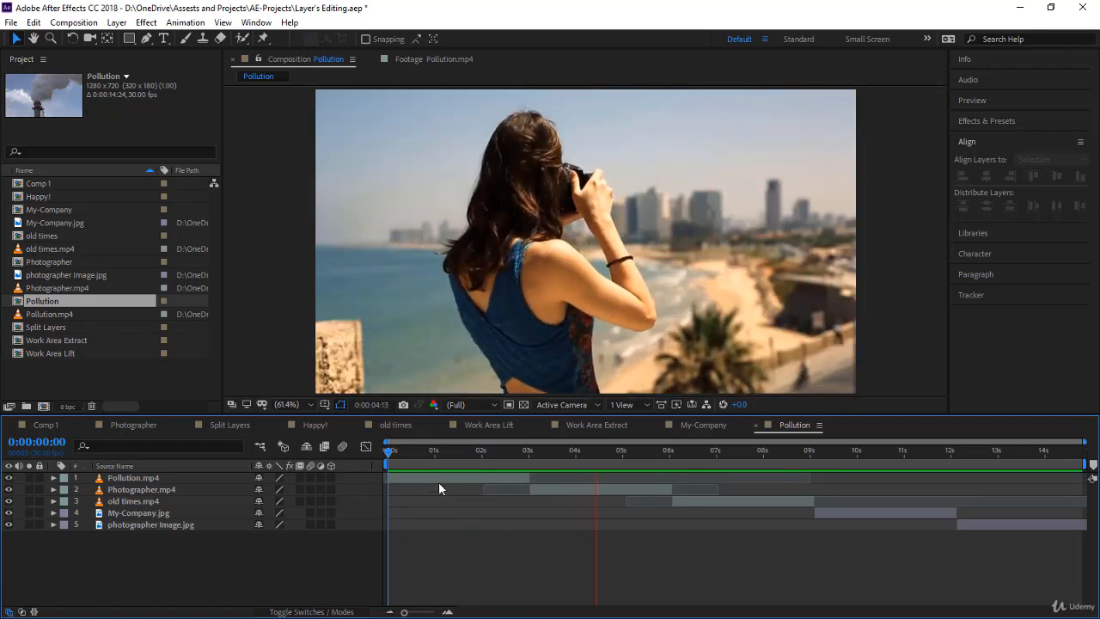
{"action": "left_click", "coordinate": [687, 450]}
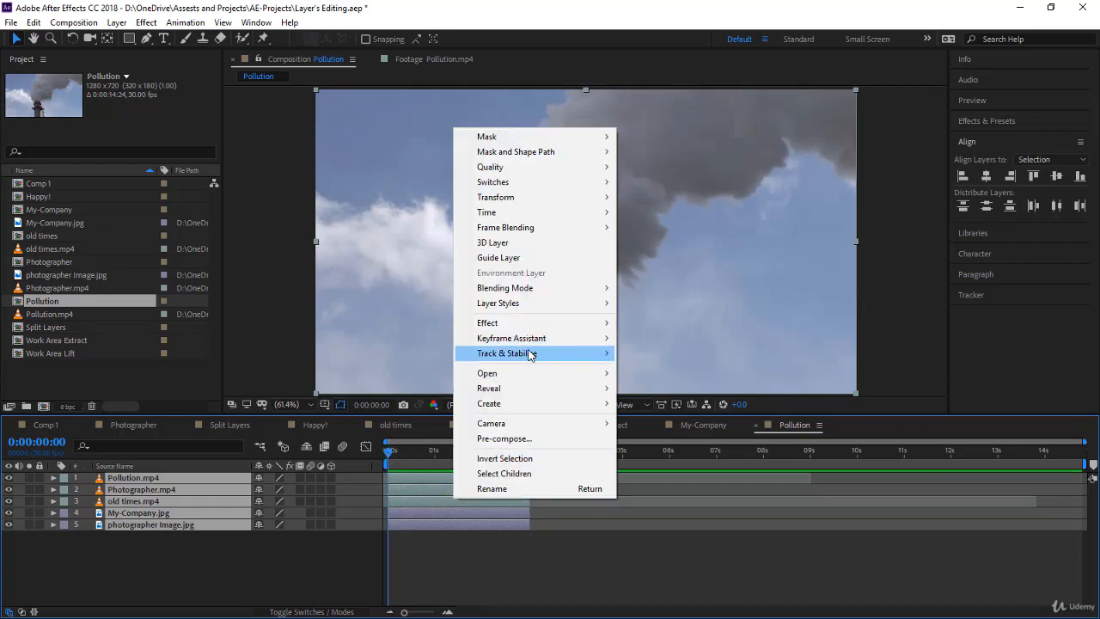
{"action": "mouse_move", "coordinate": [510, 338]}
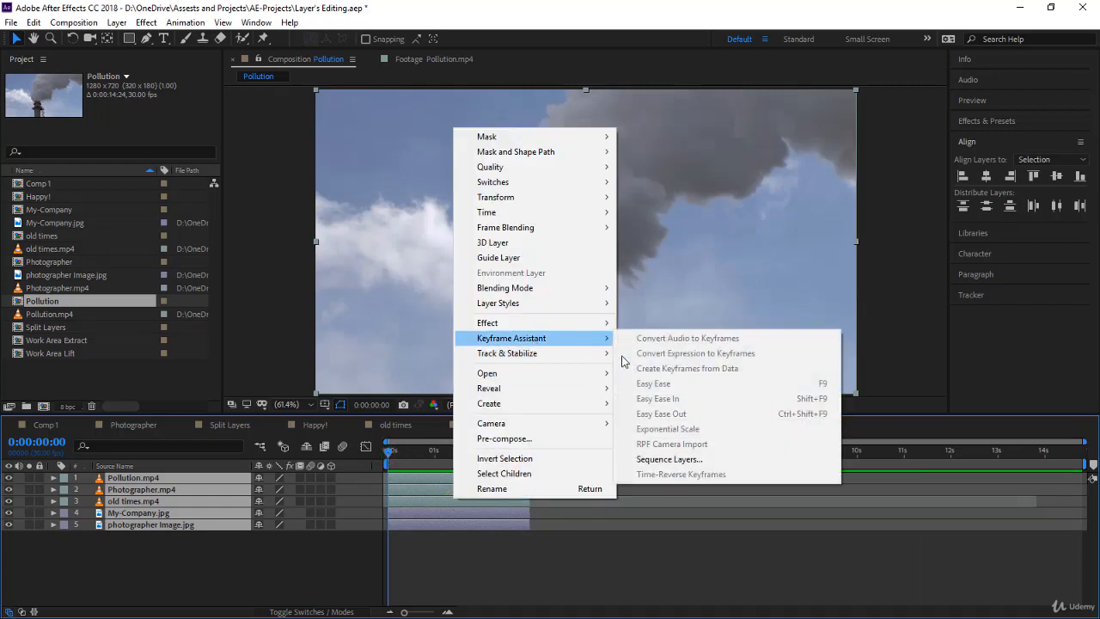
Sequence the layers with Overlap on, 20-frame duration, and Cross Dissolve Front and Back Layers
{"action": "left_click", "coordinate": [669, 459]}
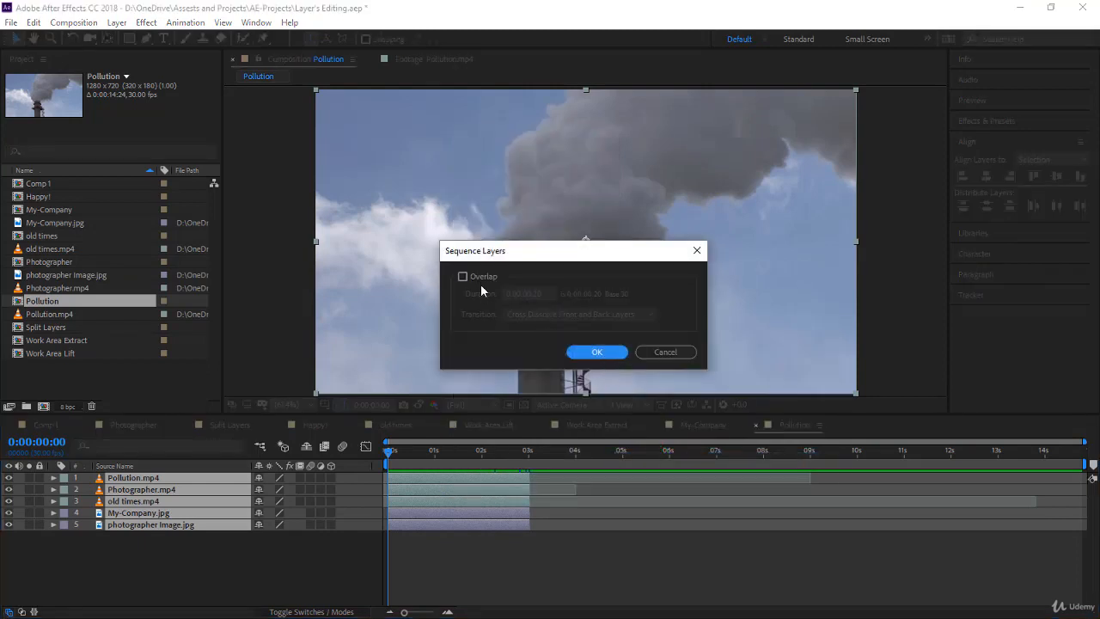
{"action": "left_click", "coordinate": [463, 276]}
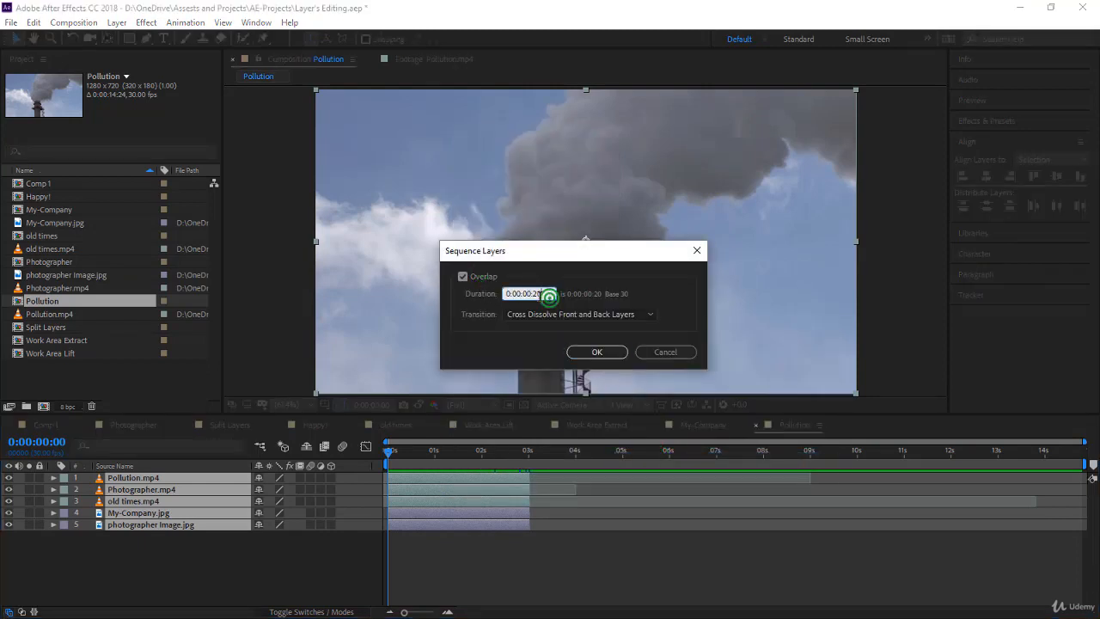
{"action": "left_click", "coordinate": [528, 293]}
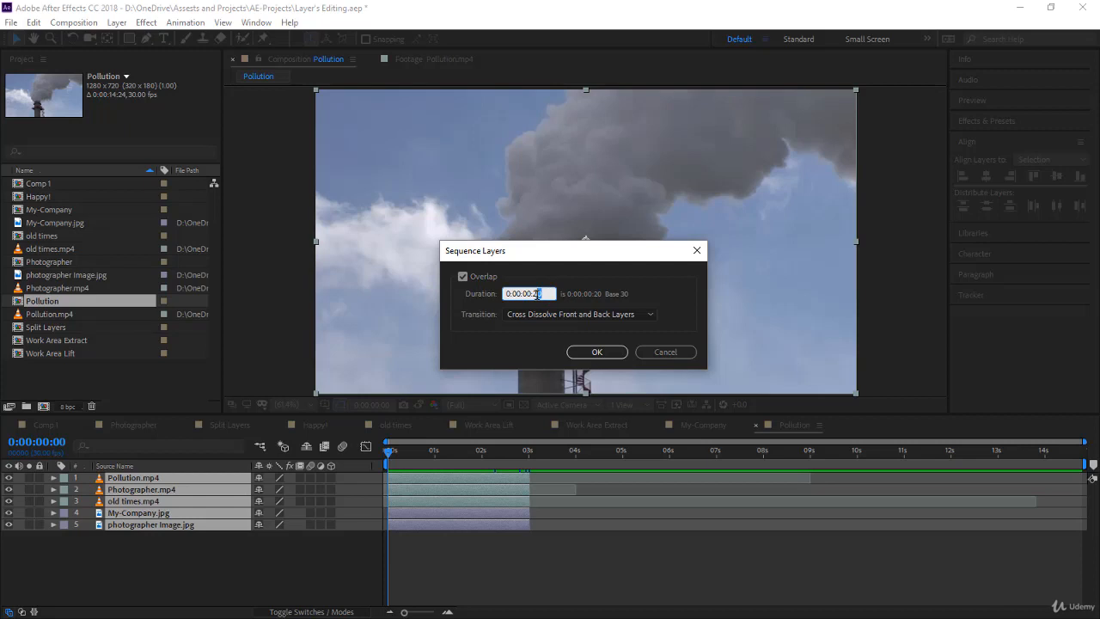
{"action": "left_click", "coordinate": [579, 314]}
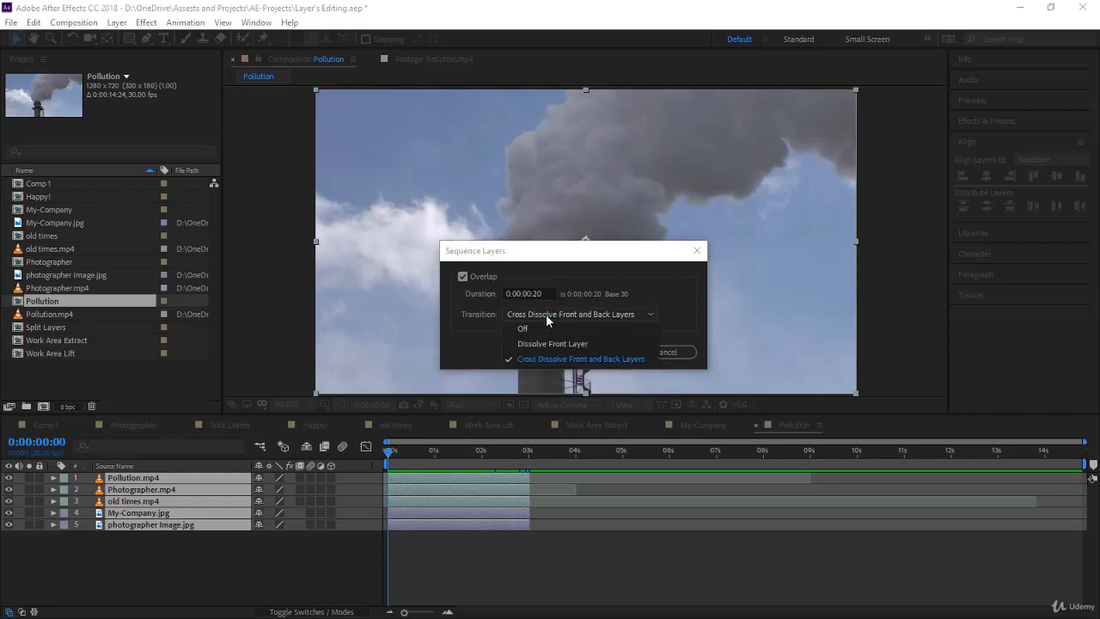
{"action": "left_click", "coordinate": [580, 358]}
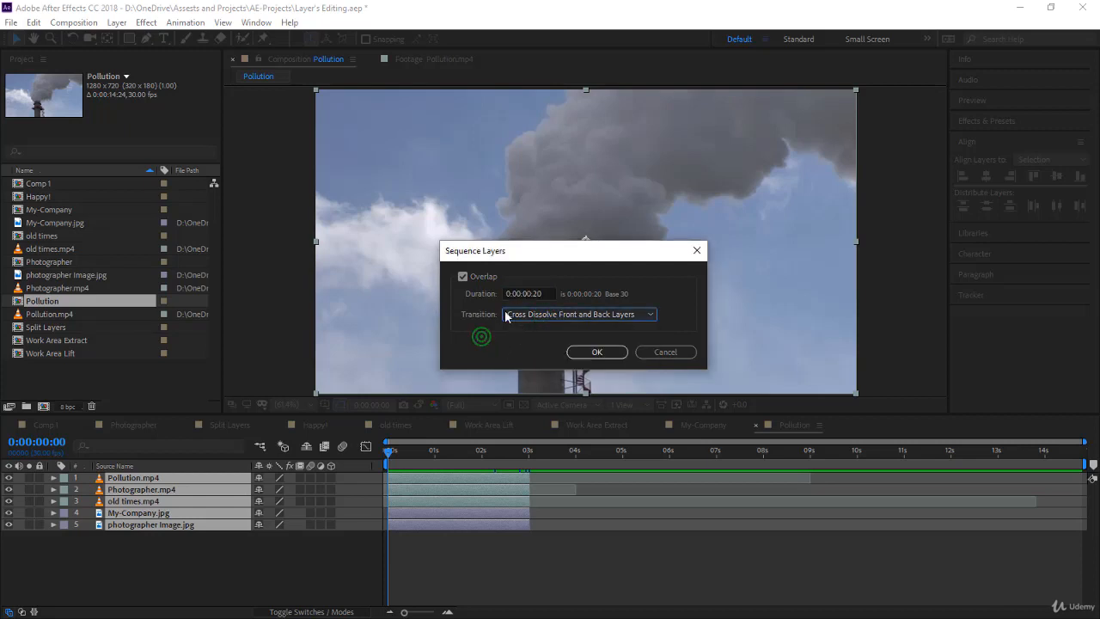
{"action": "left_click", "coordinate": [597, 351]}
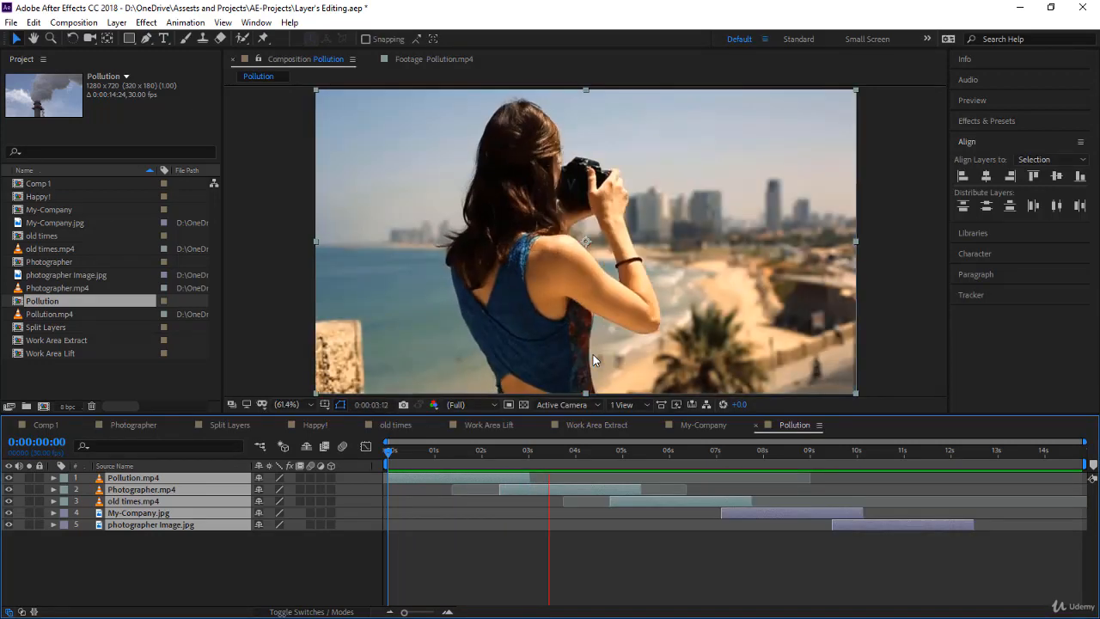
Preview the overlapping slideshow, then stop playback after watching the cross dissolves
{"action": "left_click", "coordinate": [640, 450]}
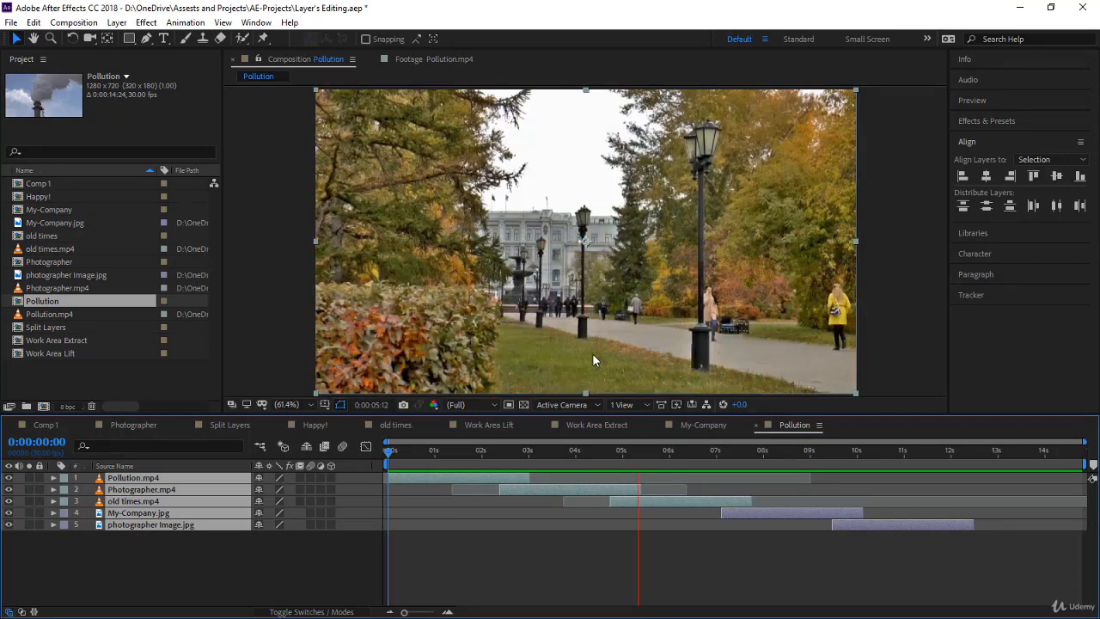
{"action": "left_click", "coordinate": [734, 449]}
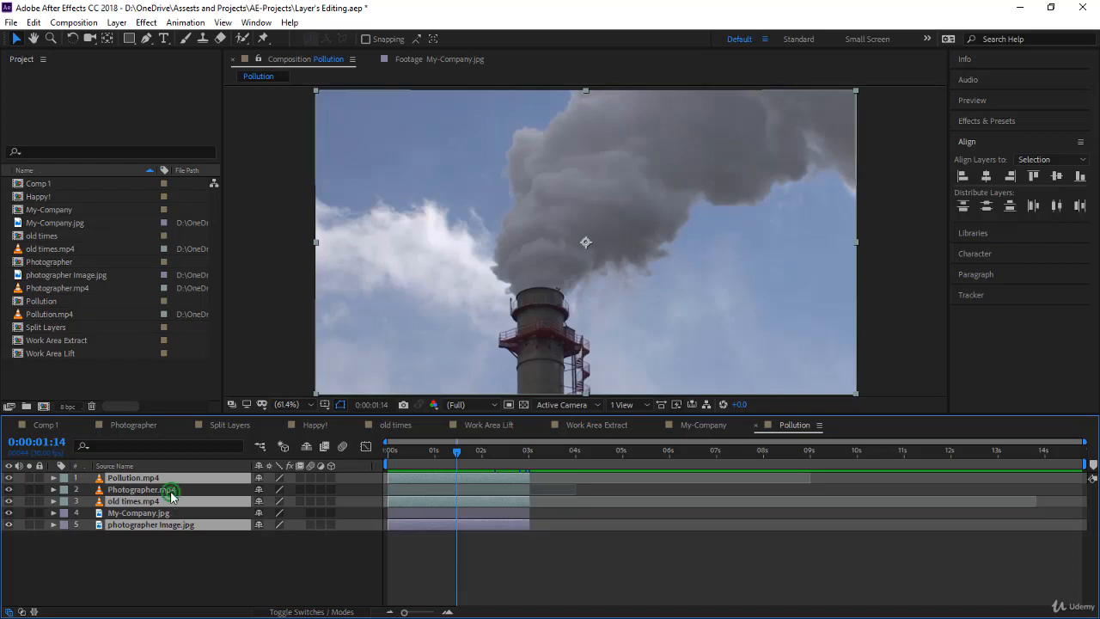
Pick layers with old times after Pollution and resequence them with 20-frame cross dissolves
{"action": "left_click", "coordinate": [138, 513]}
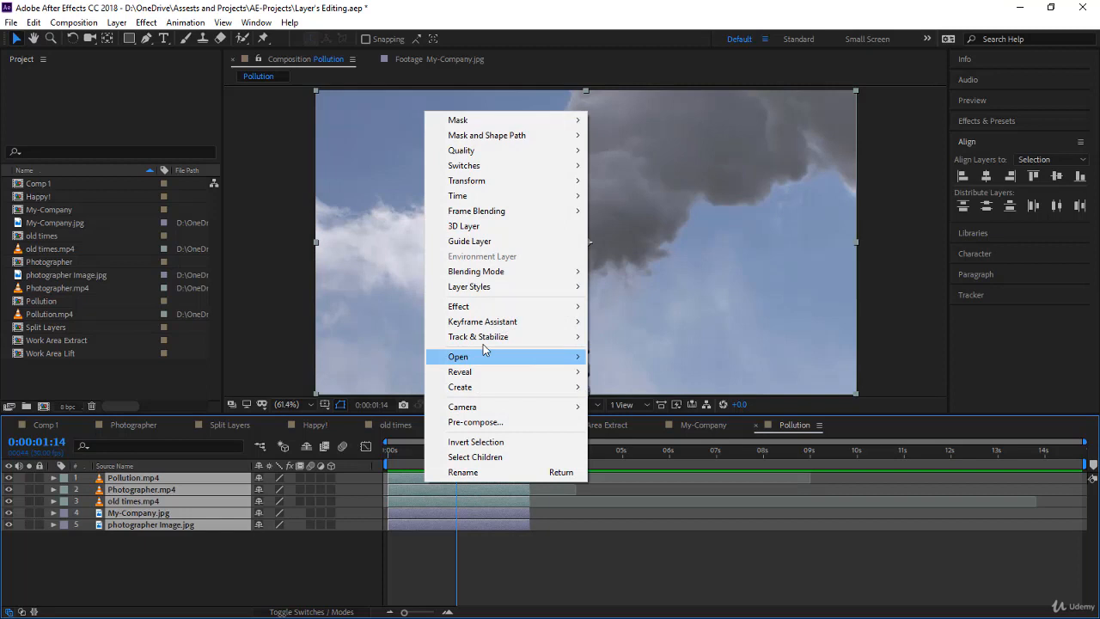
{"action": "mouse_move", "coordinate": [482, 321]}
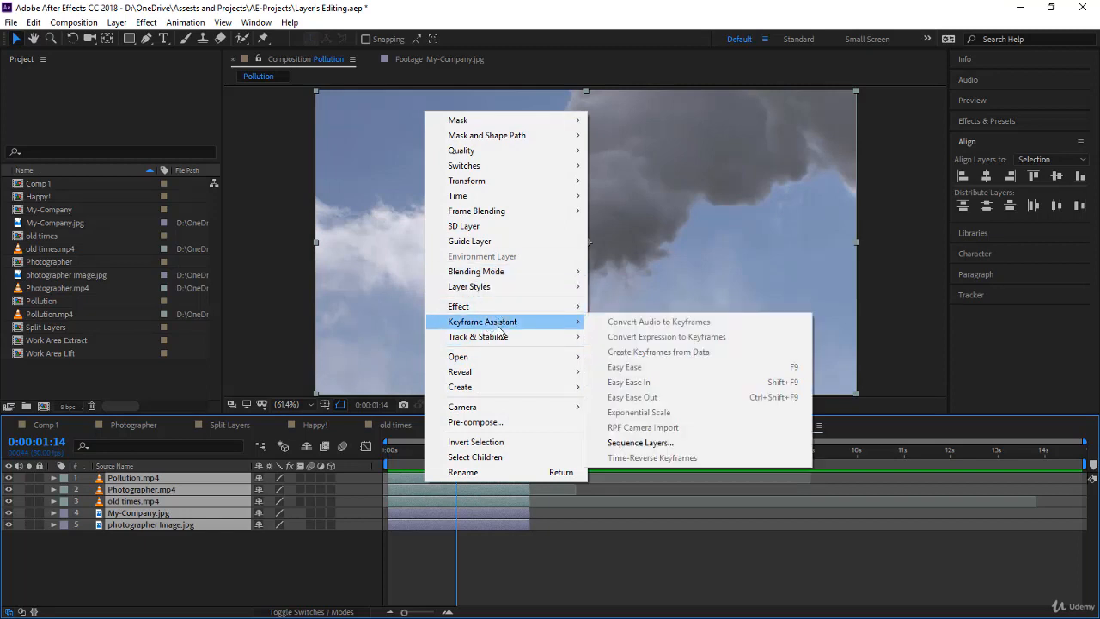
{"action": "left_click", "coordinate": [640, 443]}
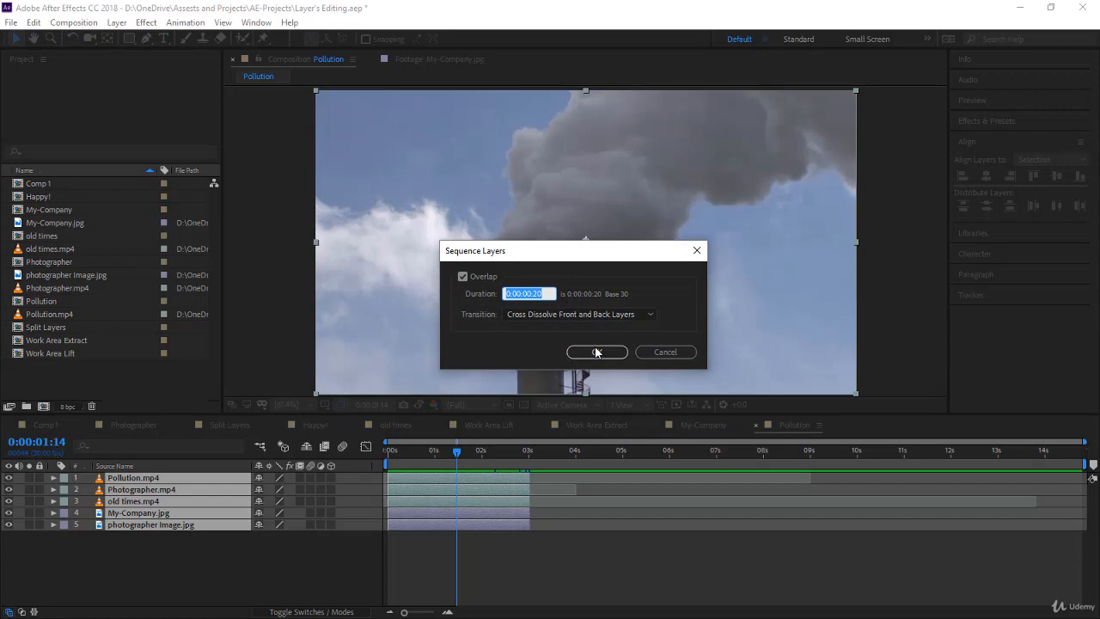
{"action": "left_click", "coordinate": [596, 352]}
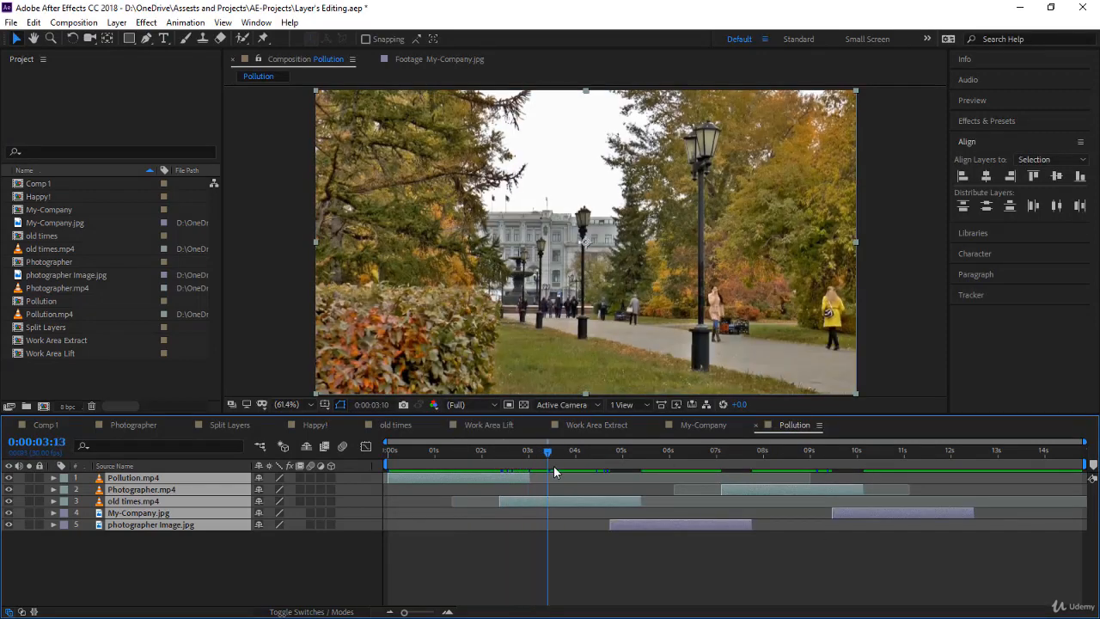
{"action": "left_click", "coordinate": [769, 450]}
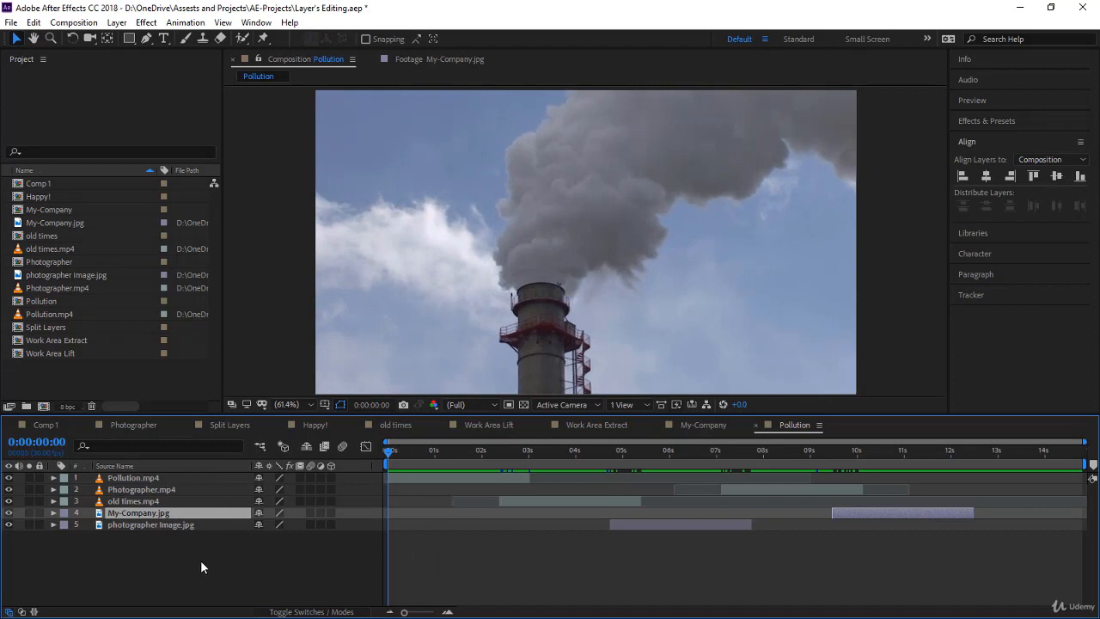
{"action": "mouse_move", "coordinate": [151, 512]}
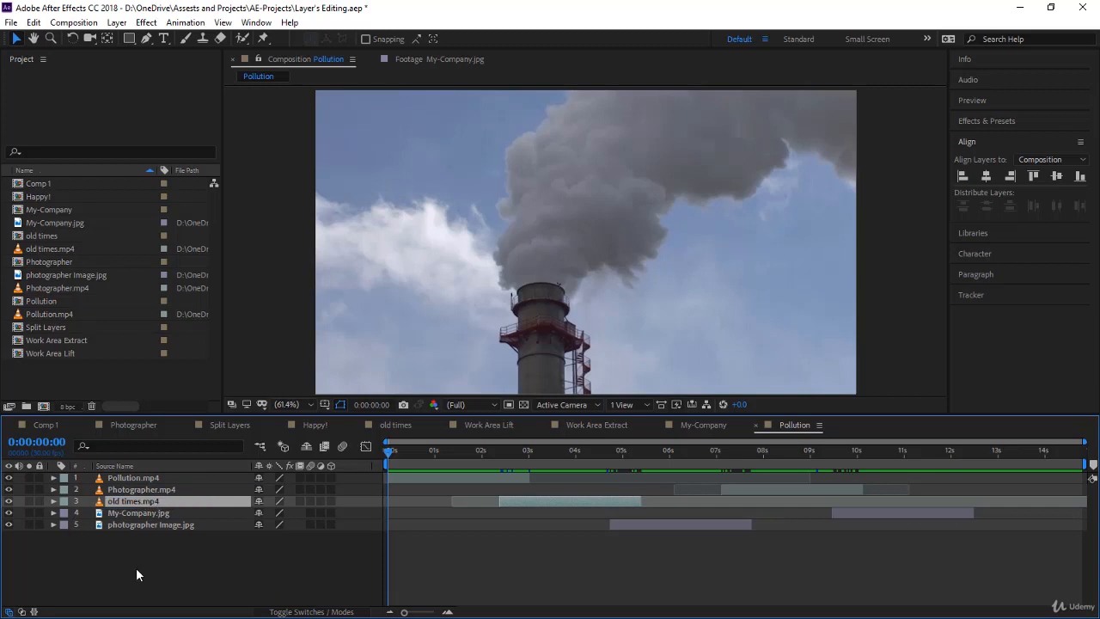
{"action": "mouse_move", "coordinate": [150, 550]}
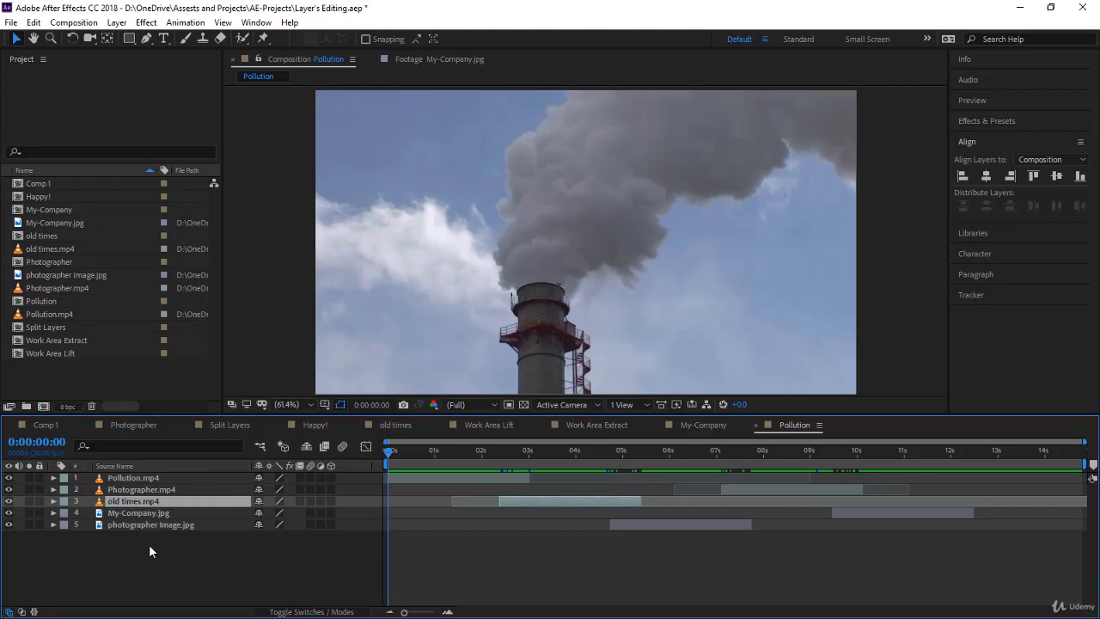